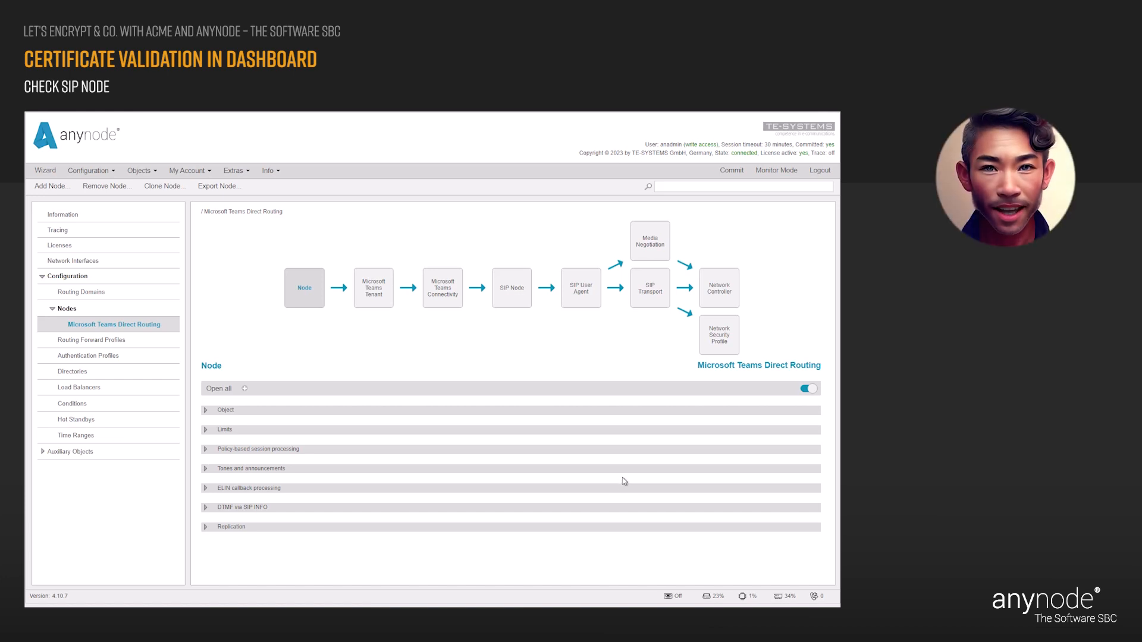
{"action": "mouse_move", "coordinate": [776, 173]}
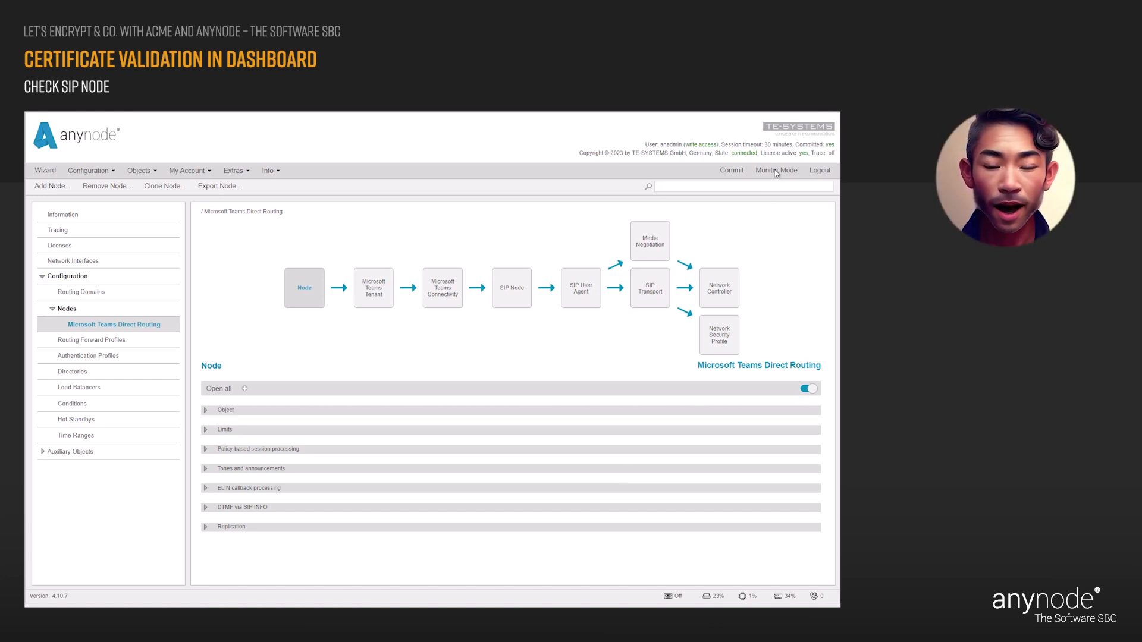
Step: Leave Teams Direct Routing node configuration and switch anynode into Monitor Mode
{"action": "left_click", "coordinate": [777, 170]}
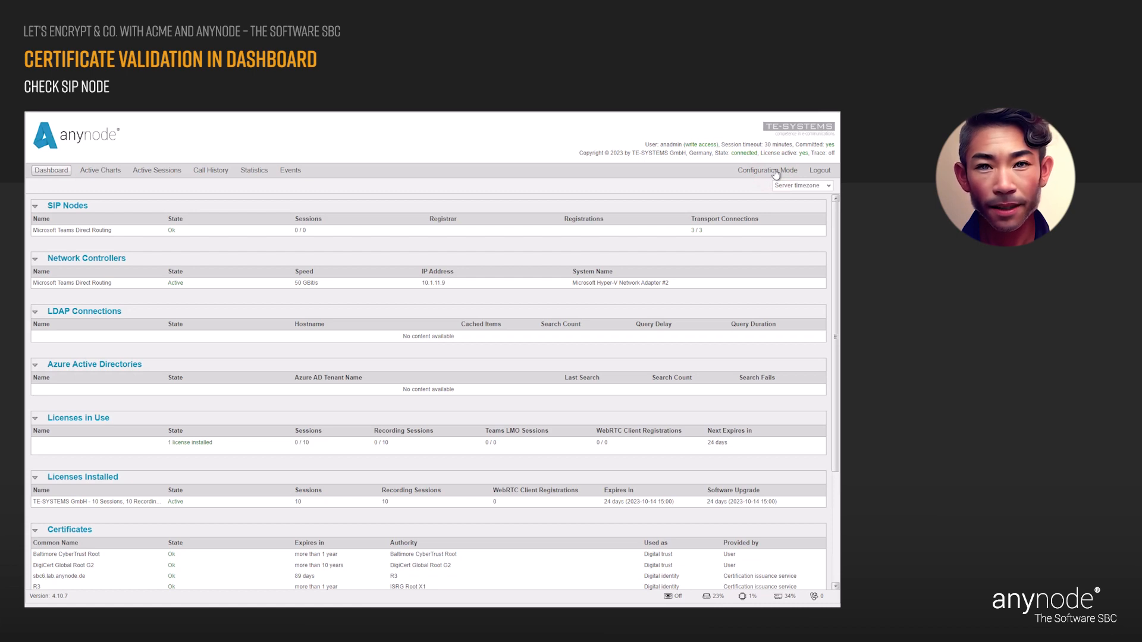
{"action": "mouse_move", "coordinate": [242, 224]}
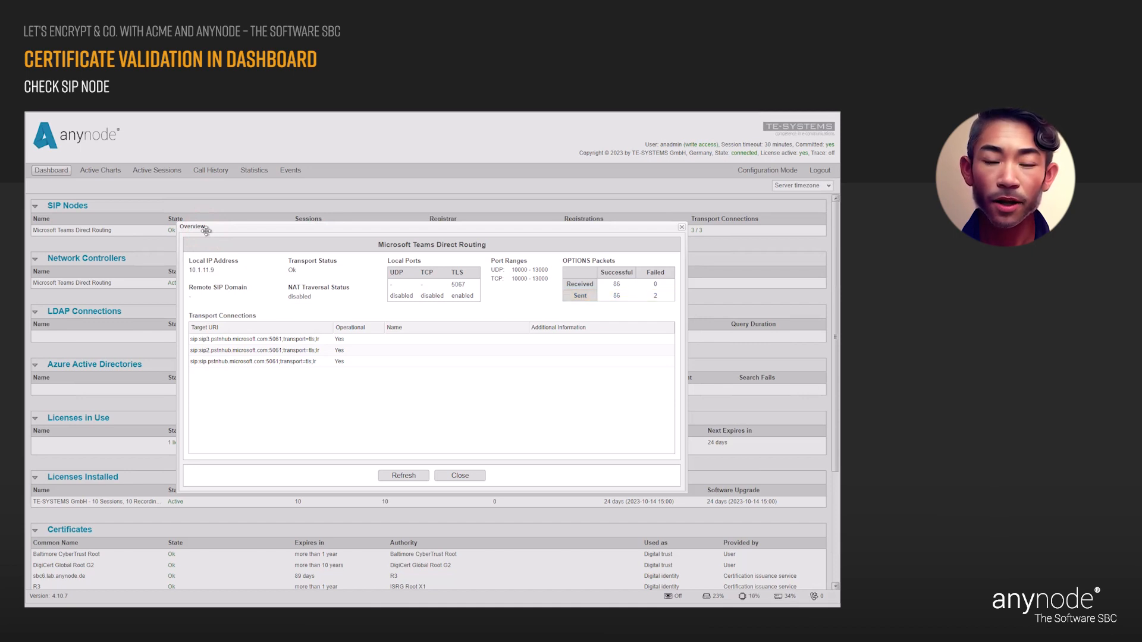
Step: Refresh the SIP node overview until OPTIONS counts reach 91 sent and received, then close it
{"action": "left_click", "coordinate": [403, 475]}
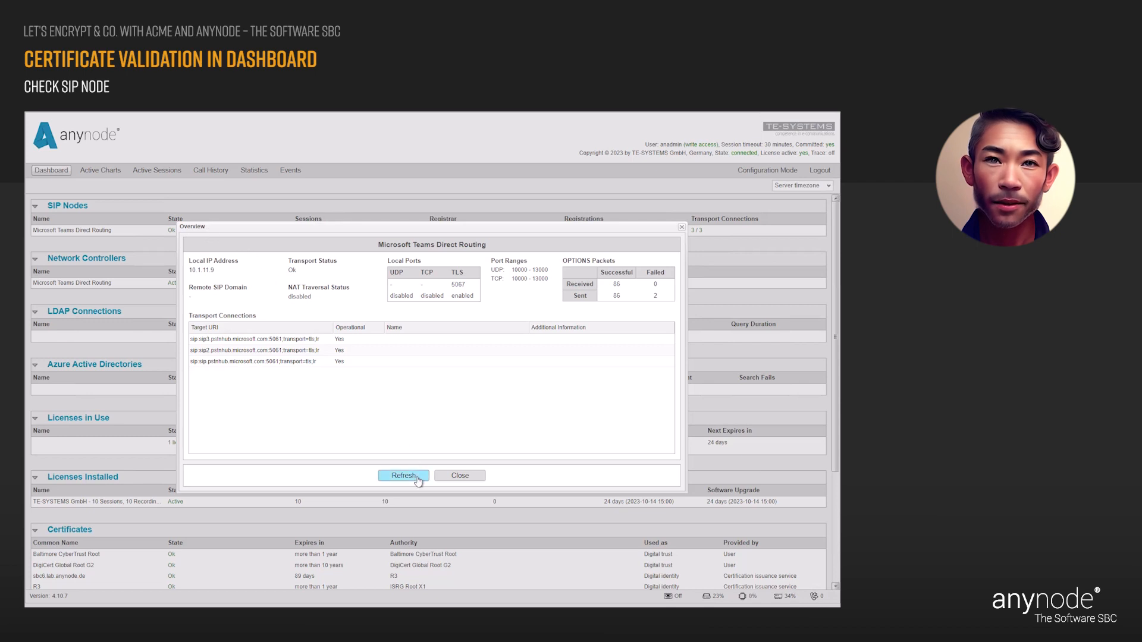
{"action": "left_click", "coordinate": [403, 476]}
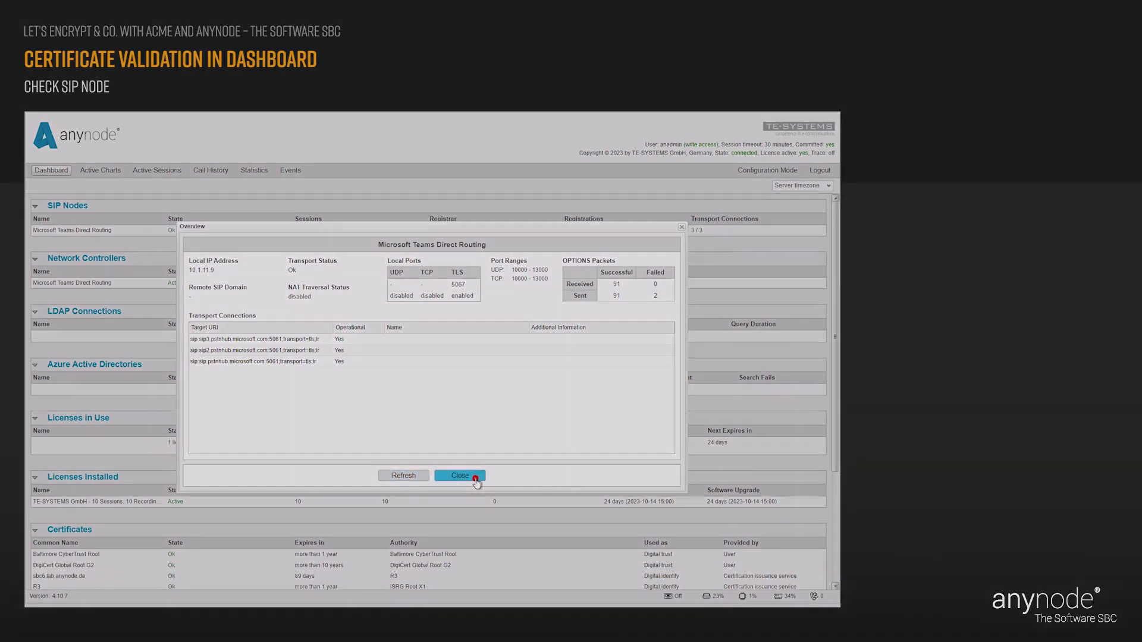
{"action": "left_click", "coordinate": [459, 475]}
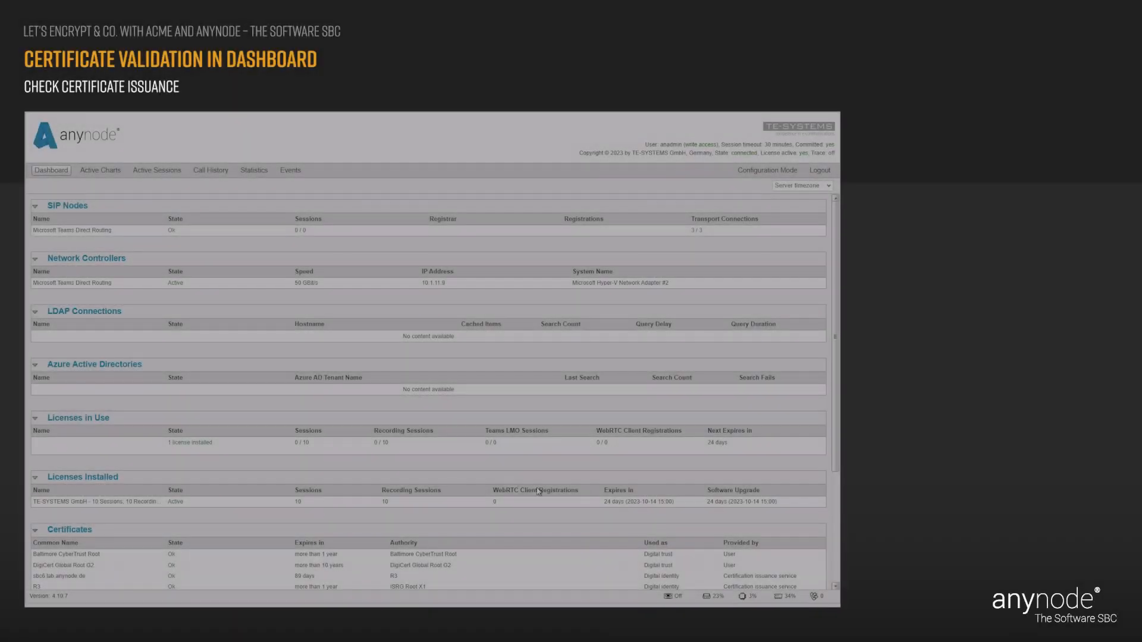
Step: Scroll the dashboard down to view the Let's Encrypt order completion and successful validation
{"action": "scroll", "scroll_direction": "down", "scroll_amount": 3}
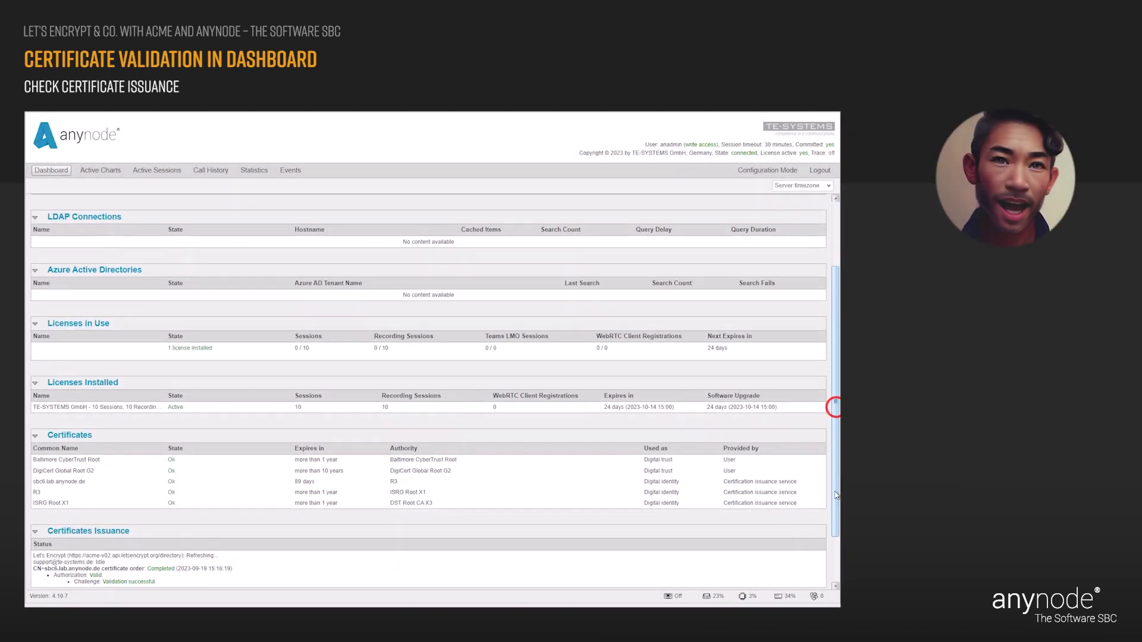
{"action": "scroll", "scroll_direction": "down", "scroll_amount": 3}
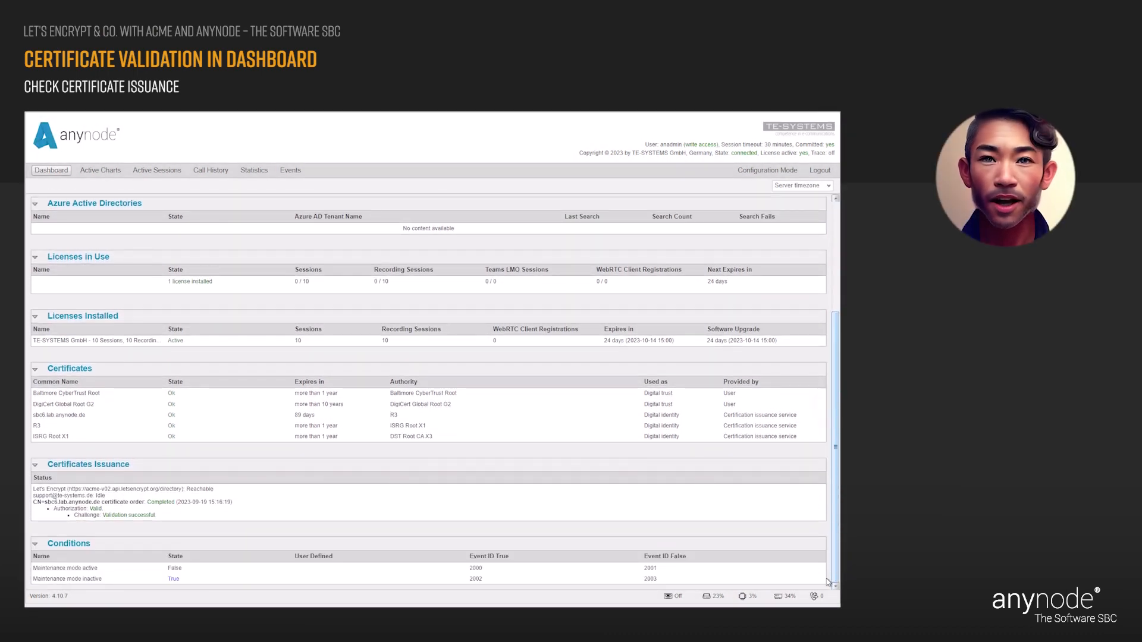
{"action": "left_click", "coordinate": [87, 465]}
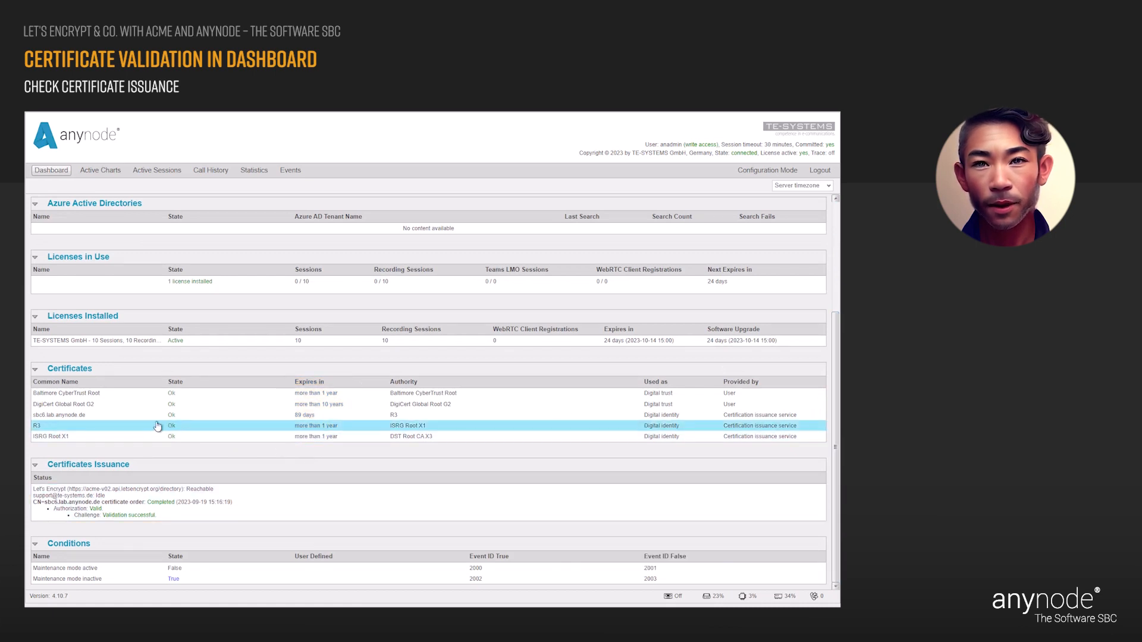
{"action": "left_click", "coordinate": [100, 414]}
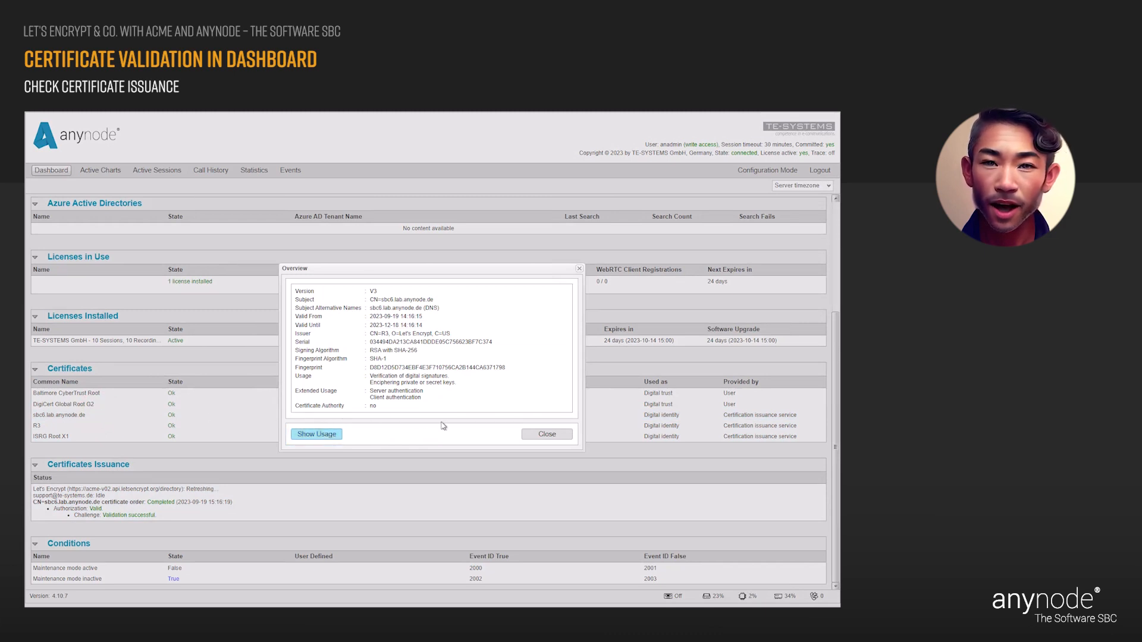
{"action": "left_click", "coordinate": [546, 434]}
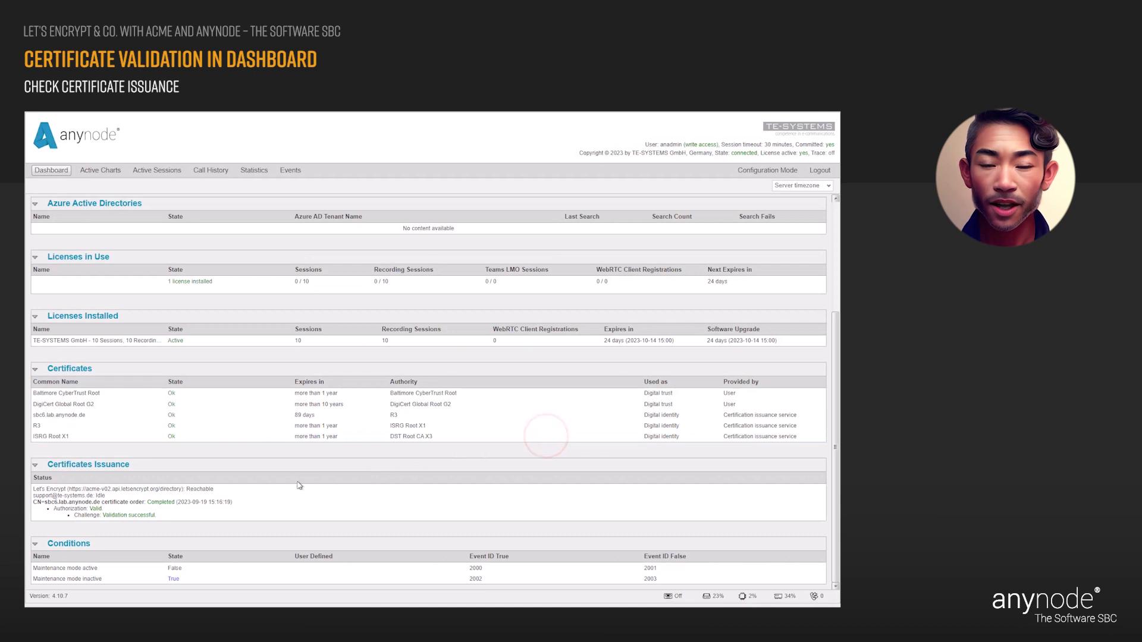